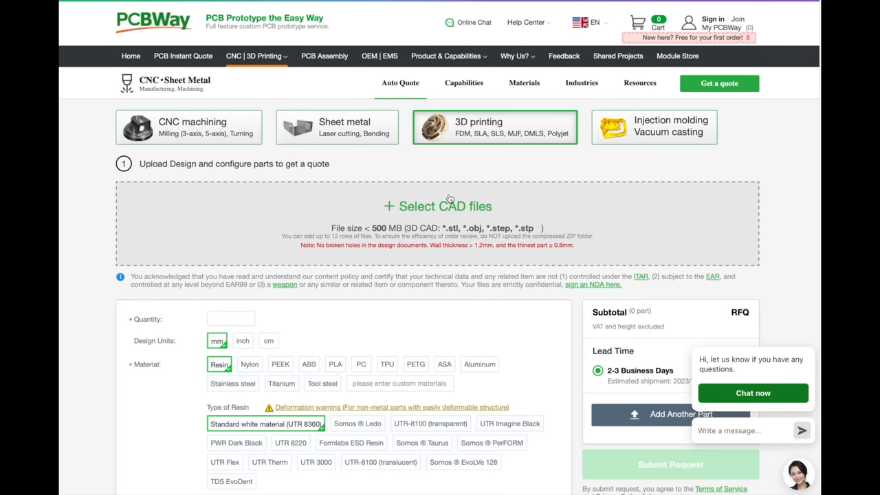
- Upload CDCFloppyDriveBrake.STEP from the Desktop folder as the CAD file to quote
{"action": "left_click", "coordinate": [437, 206]}
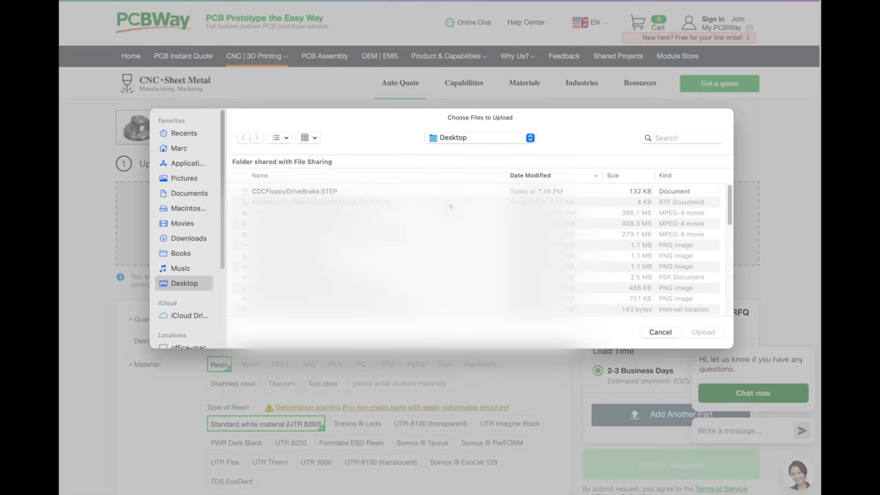
{"action": "left_click", "coordinate": [294, 191]}
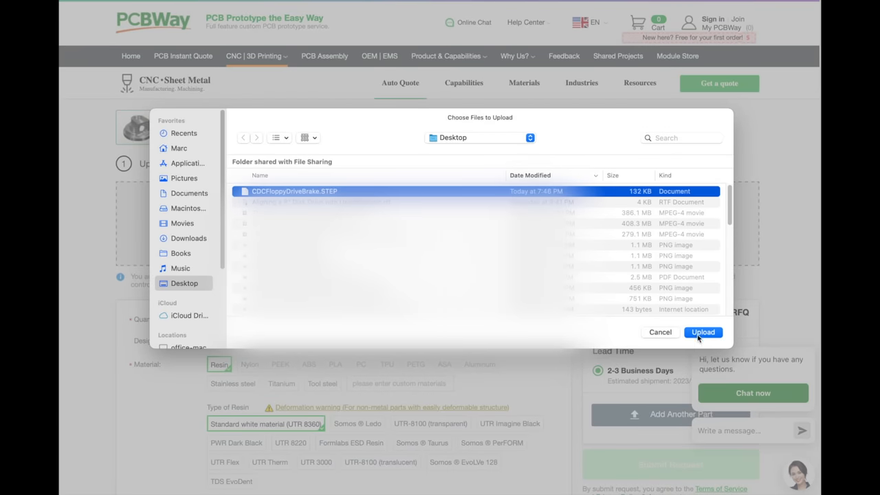
{"action": "left_click", "coordinate": [702, 331]}
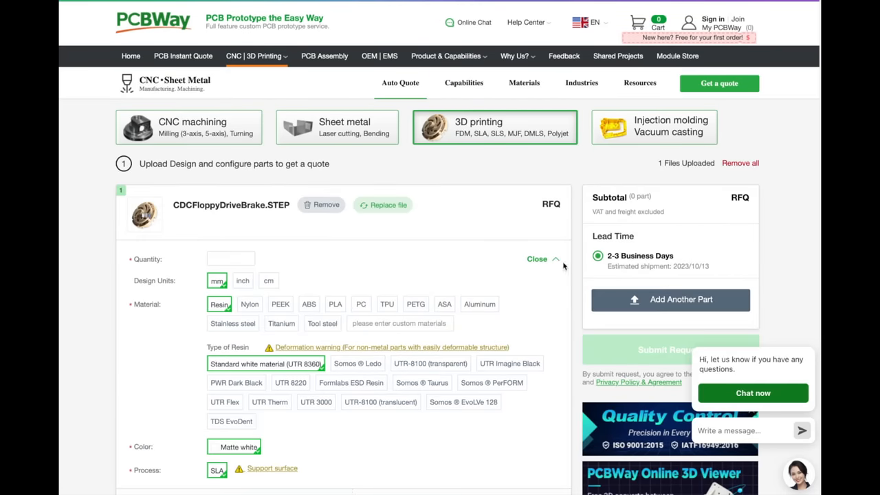
- Choose 10 pieces from the quantity price table for a $12.45 subtotal
{"action": "scroll", "scroll_direction": "down", "scroll_amount": 3}
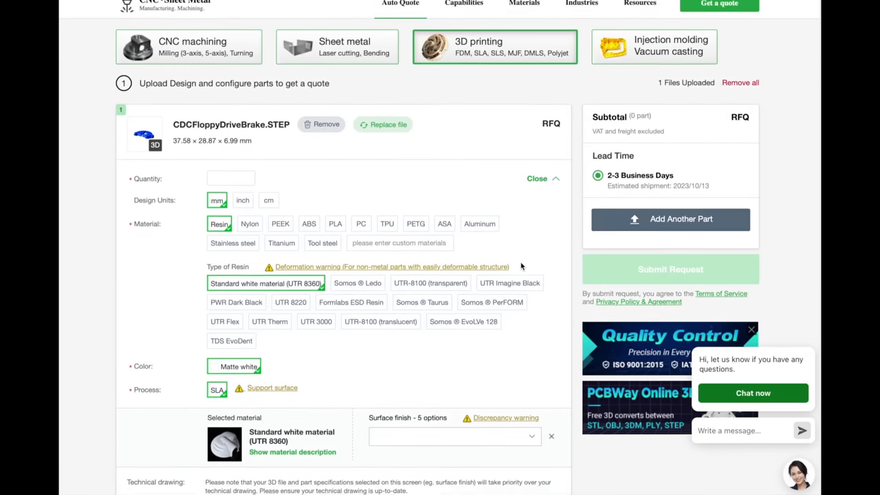
{"action": "left_click", "coordinate": [231, 178]}
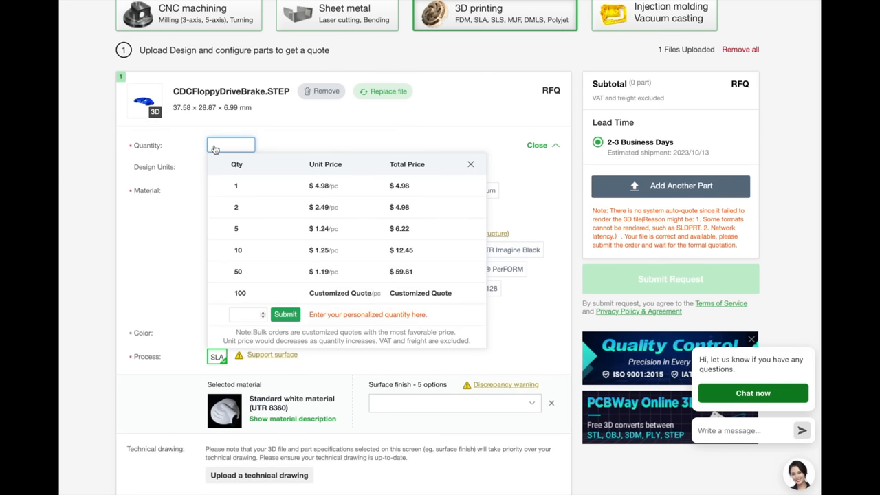
{"action": "left_click", "coordinate": [238, 250]}
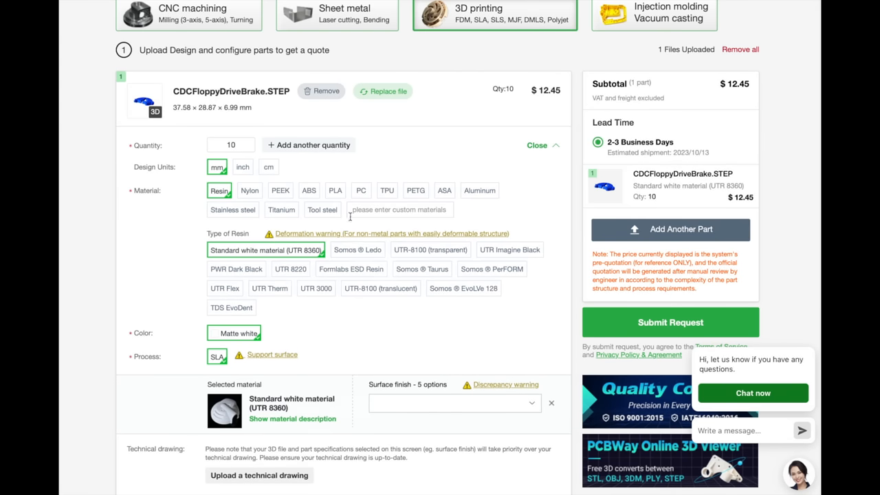
{"action": "mouse_move", "coordinate": [300, 274]}
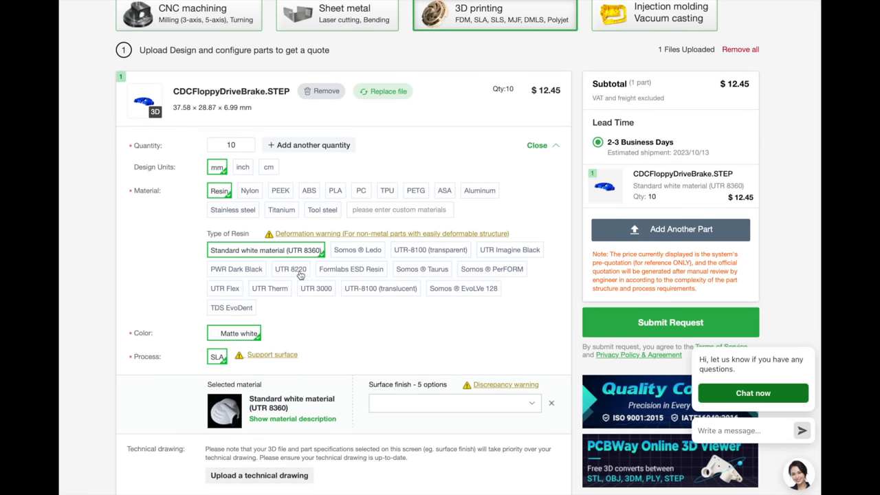
- Select UTR 8220 resin and read through its material description
{"action": "left_click", "coordinate": [292, 268]}
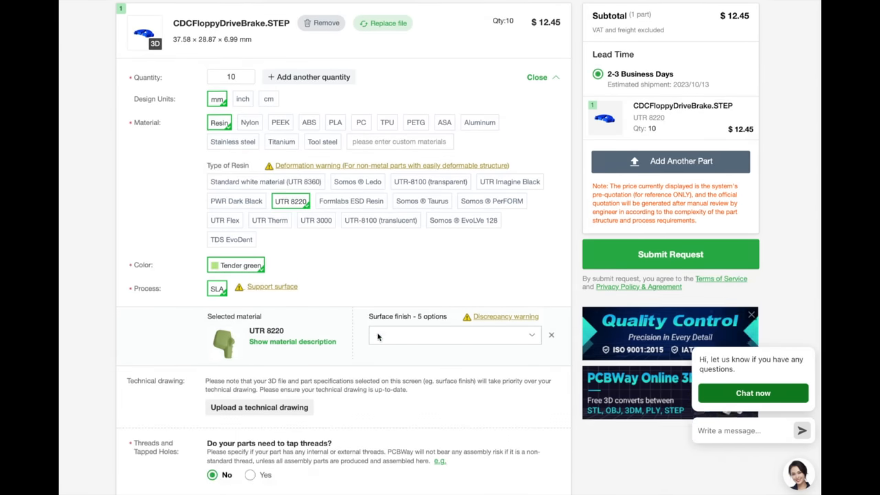
{"action": "left_click", "coordinate": [291, 341]}
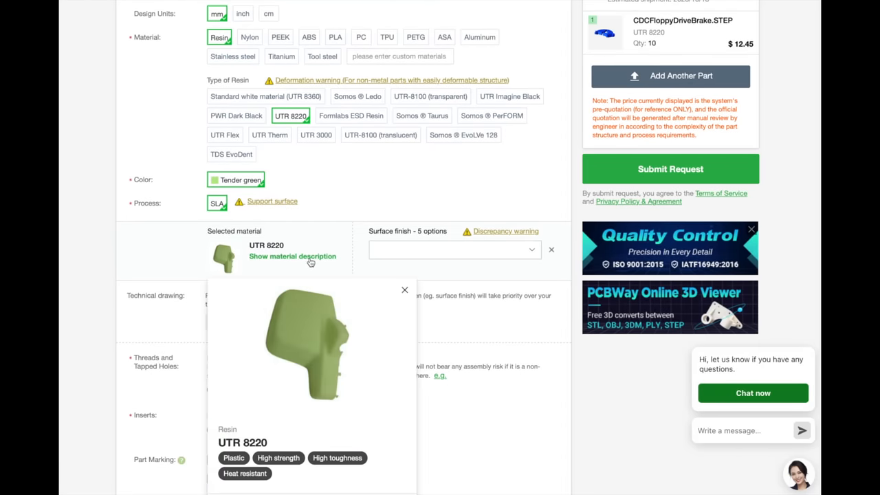
{"action": "scroll", "scroll_direction": "down", "scroll_amount": 3}
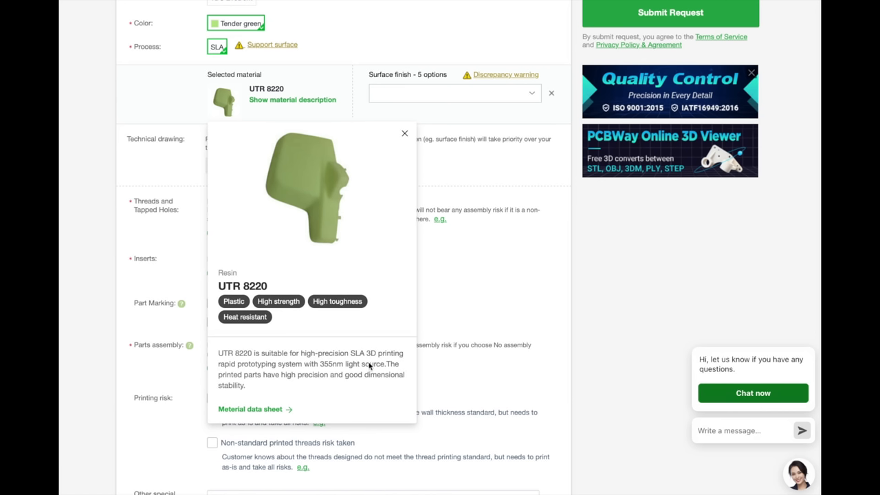
{"action": "mouse_move", "coordinate": [313, 389]}
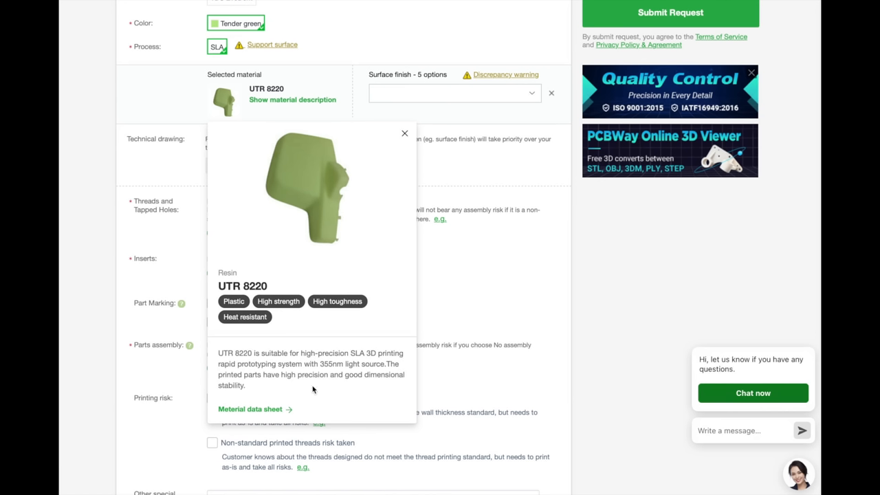
{"action": "mouse_move", "coordinate": [384, 383]}
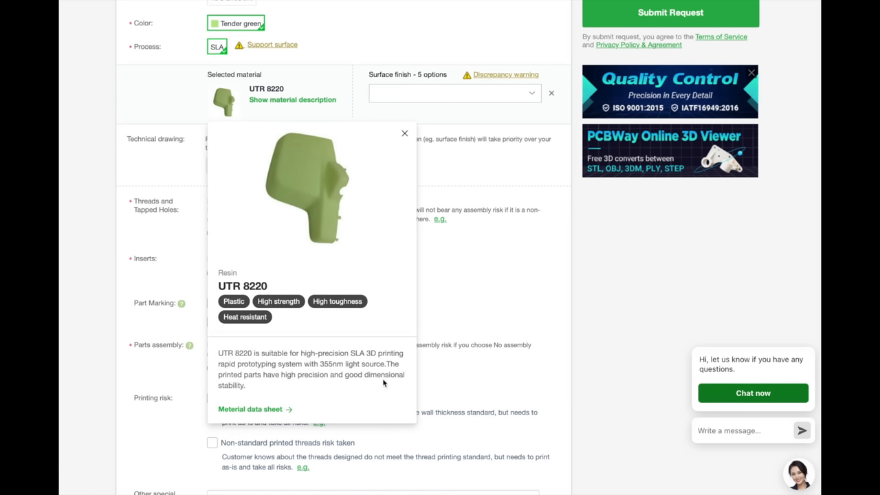
{"action": "scroll", "scroll_direction": "up", "scroll_amount": 3}
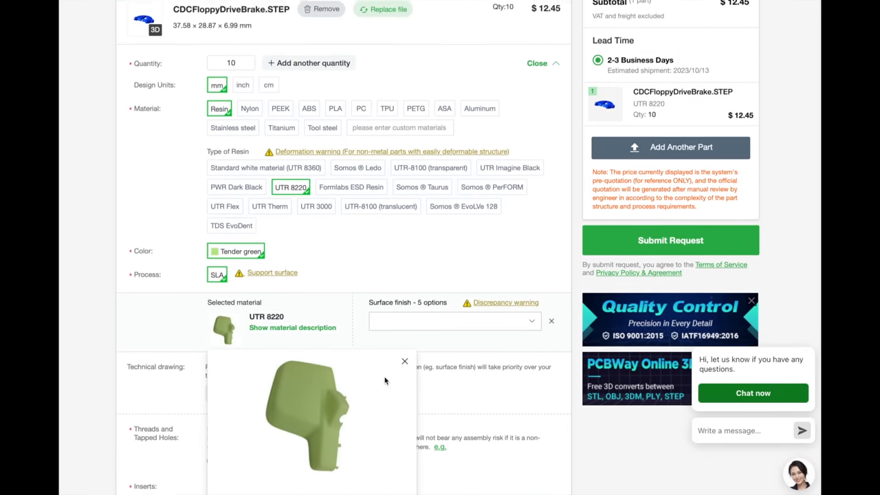
{"action": "scroll", "scroll_direction": "up", "scroll_amount": 3}
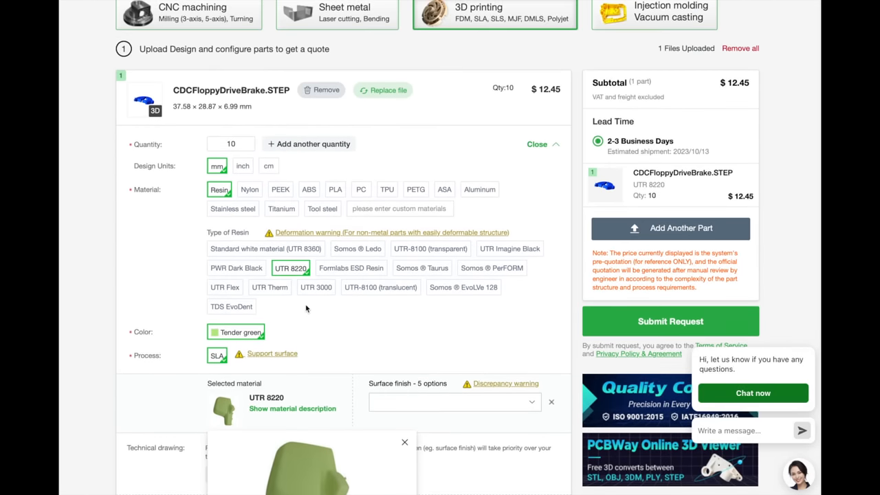
- Compare nylon and titanium prices, then return to standard white UTR 8360 resin at $12.45
{"action": "left_click", "coordinate": [250, 190]}
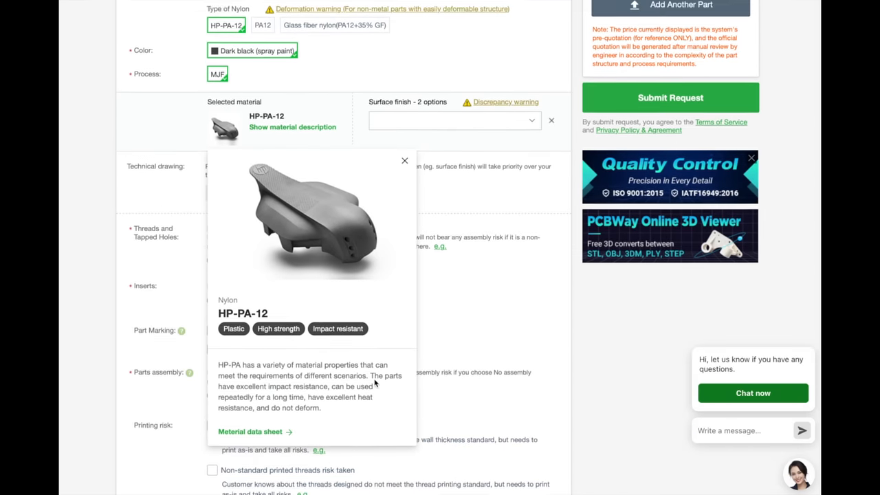
{"action": "scroll", "scroll_direction": "up", "scroll_amount": 3}
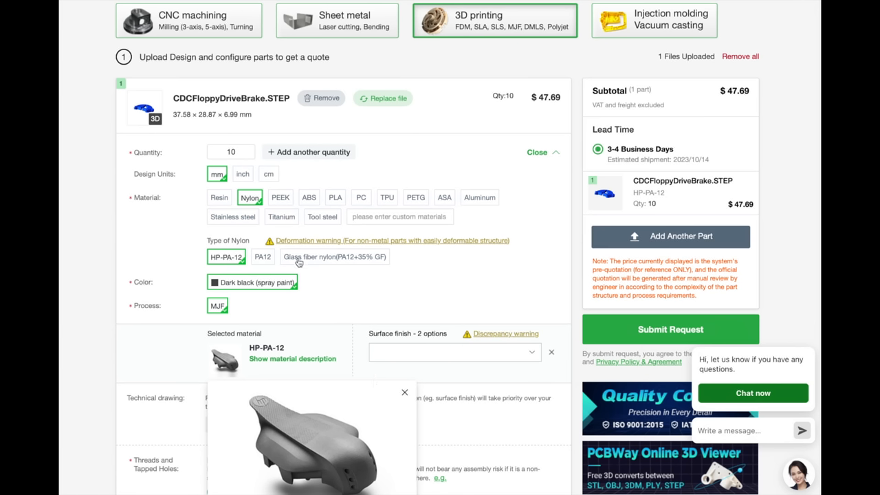
{"action": "mouse_move", "coordinate": [360, 198]}
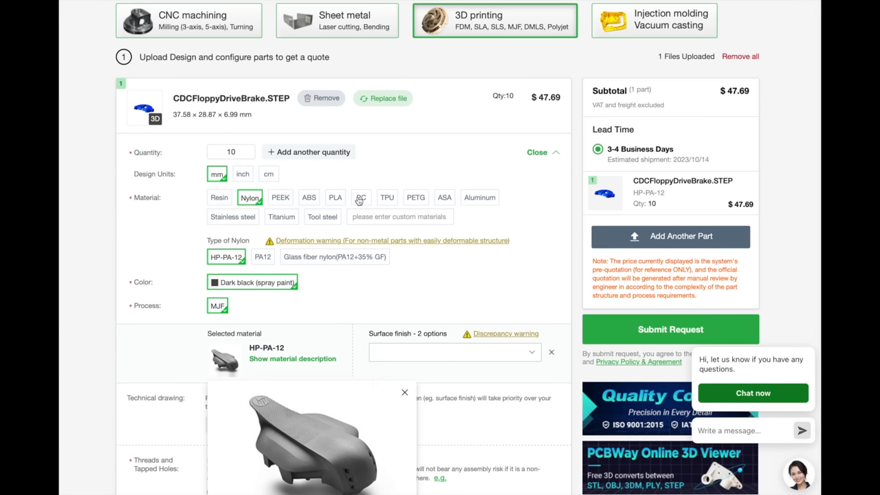
{"action": "mouse_move", "coordinate": [471, 200]}
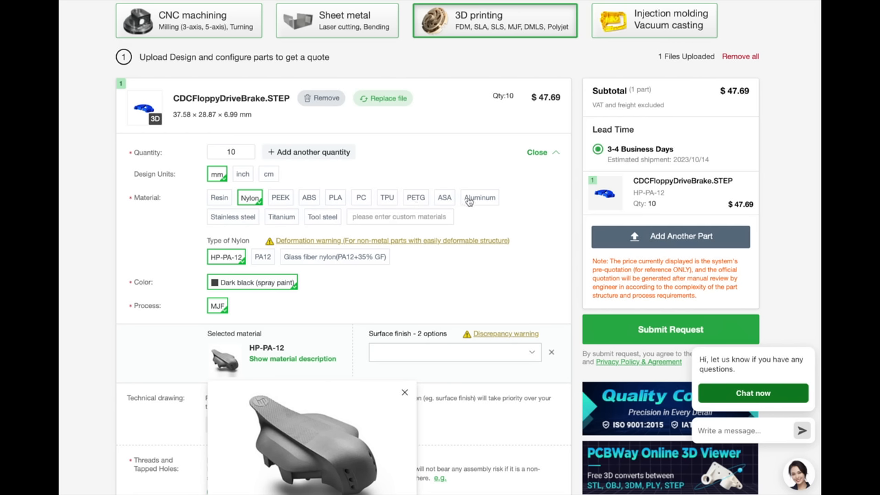
{"action": "mouse_move", "coordinate": [242, 220]}
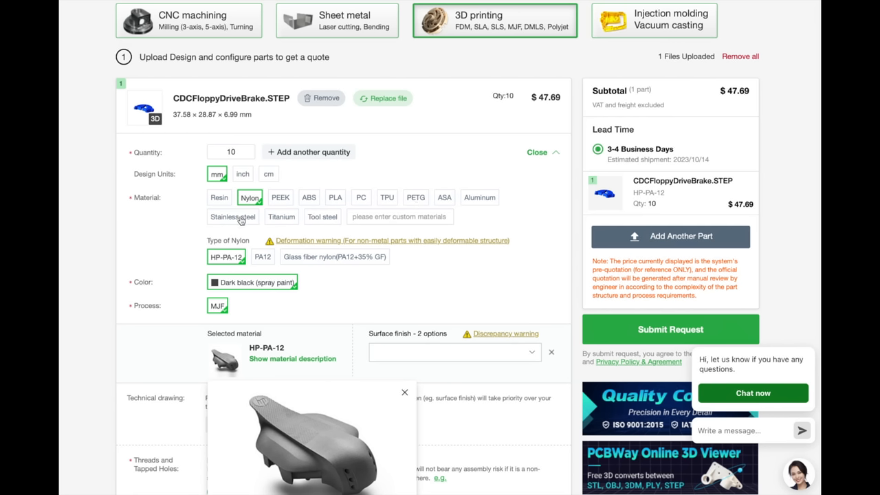
{"action": "left_click", "coordinate": [280, 217]}
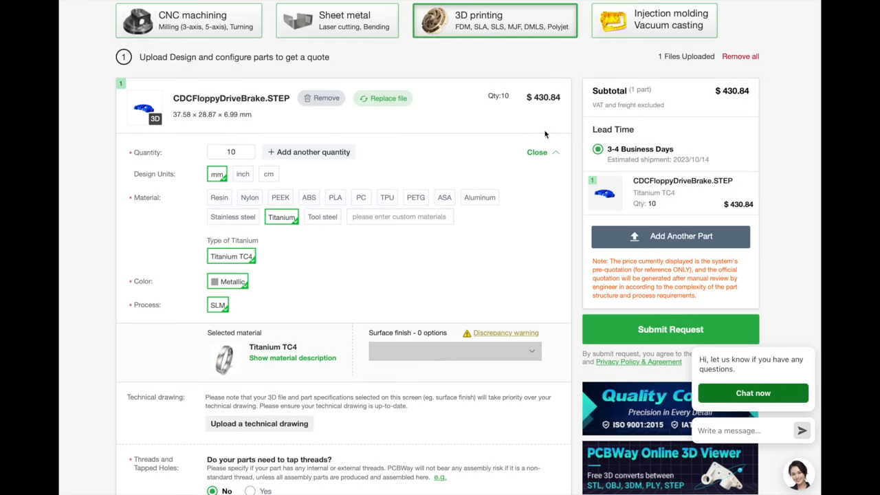
{"action": "mouse_move", "coordinate": [540, 93]}
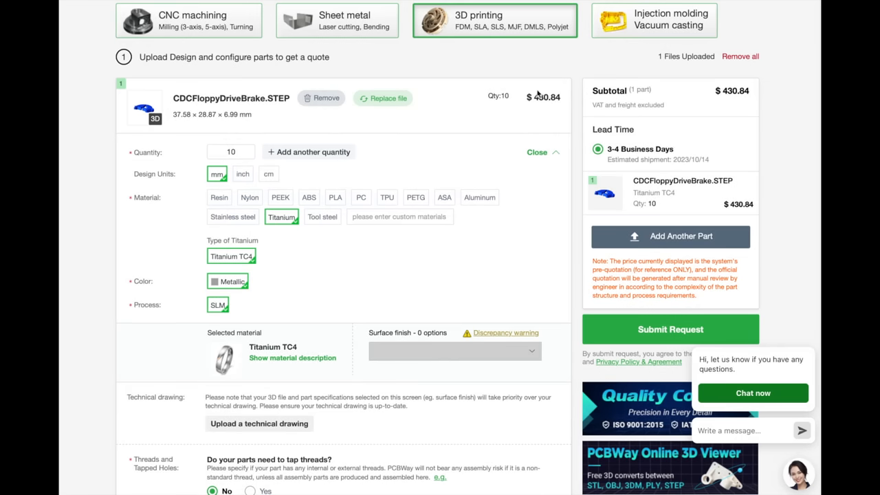
{"action": "left_click", "coordinate": [219, 197]}
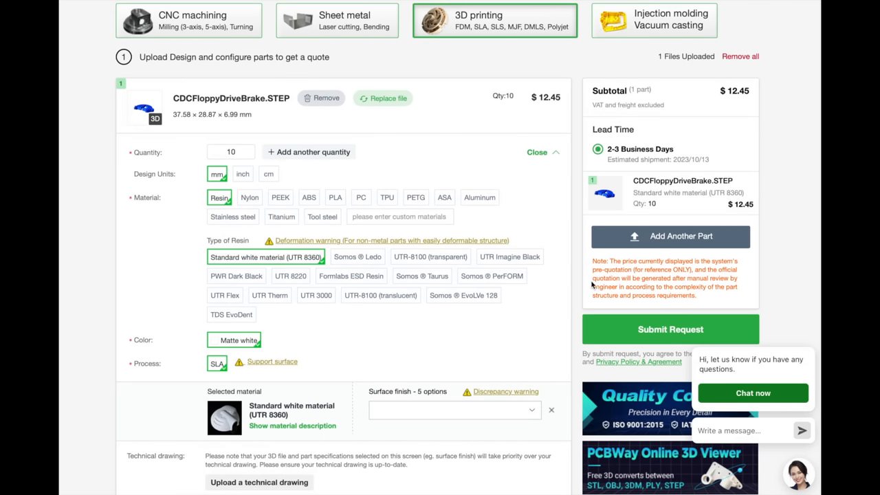
{"action": "mouse_move", "coordinate": [669, 328]}
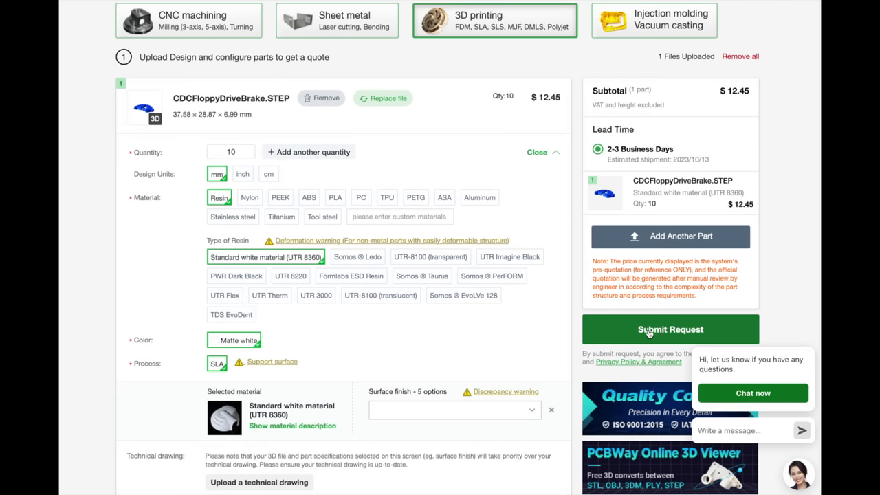